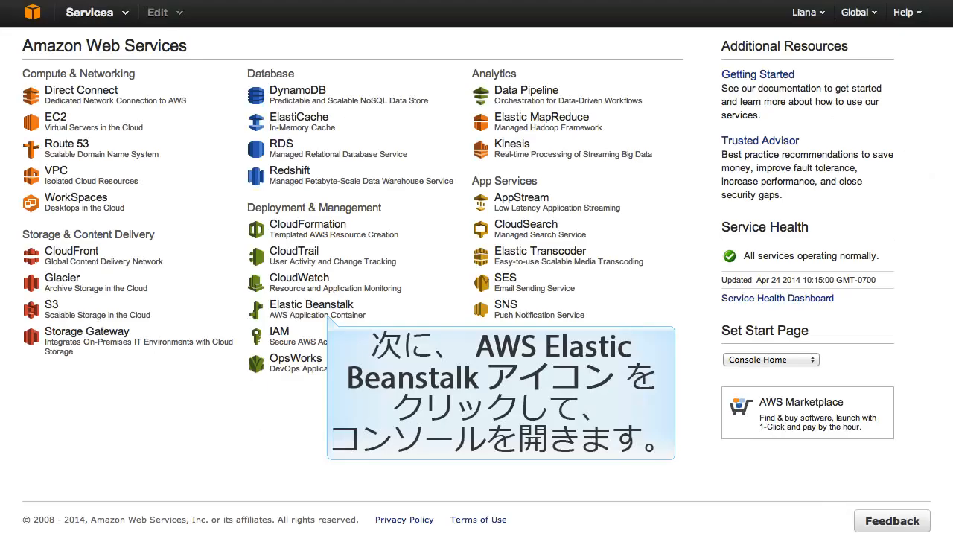
mouse_move(311, 308)
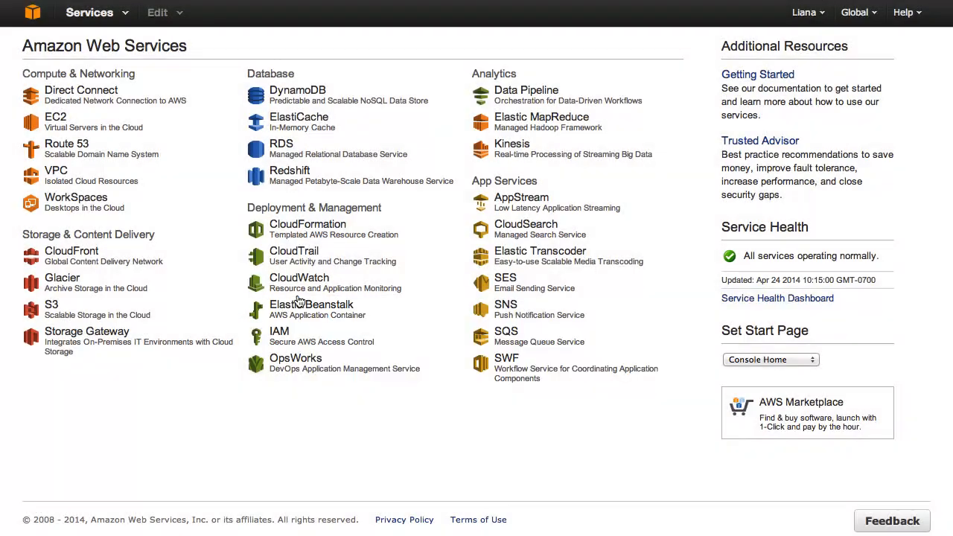
Step: Open the Elastic Beanstalk service from the AWS console home
left_click(311, 308)
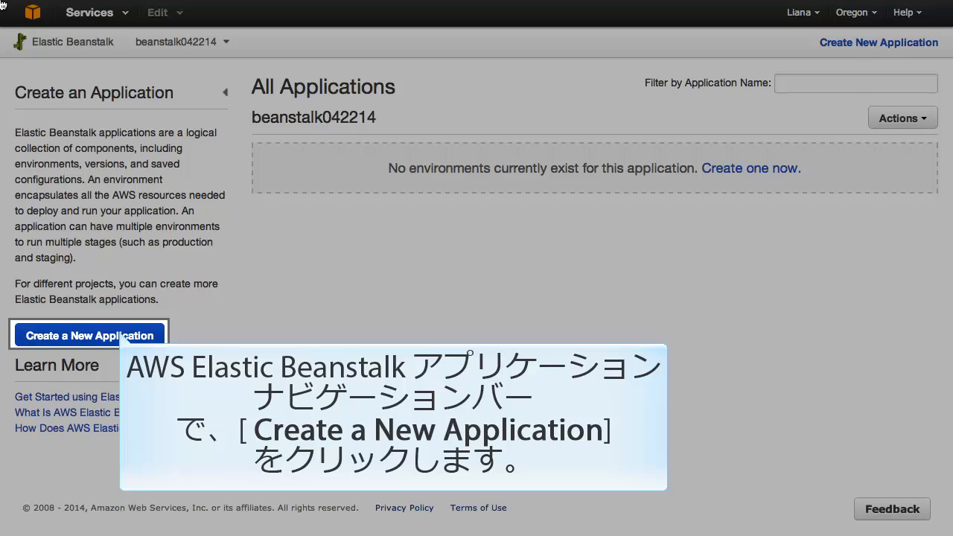
Step: Create a new application named SUB042314aws and continue to Environment Type
left_click(90, 335)
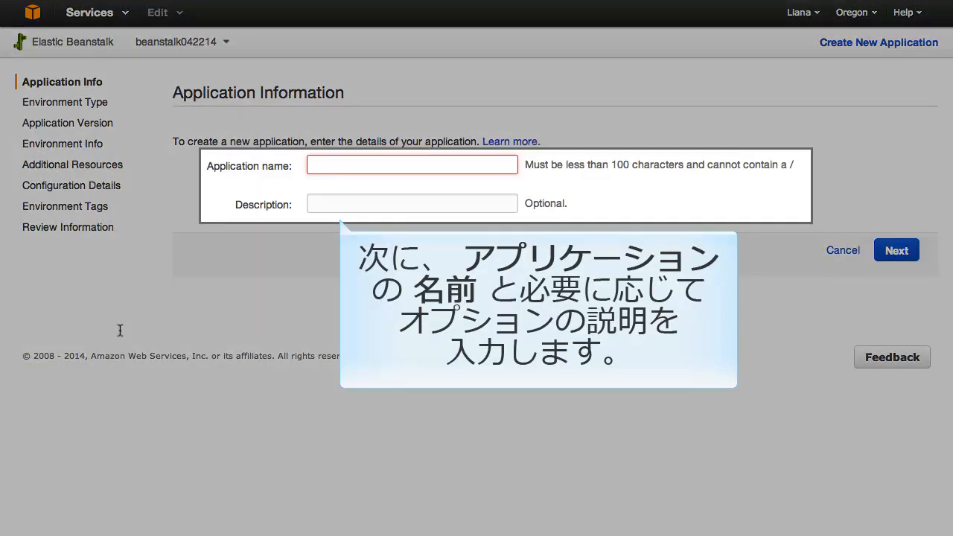
type("SUB042314aws")
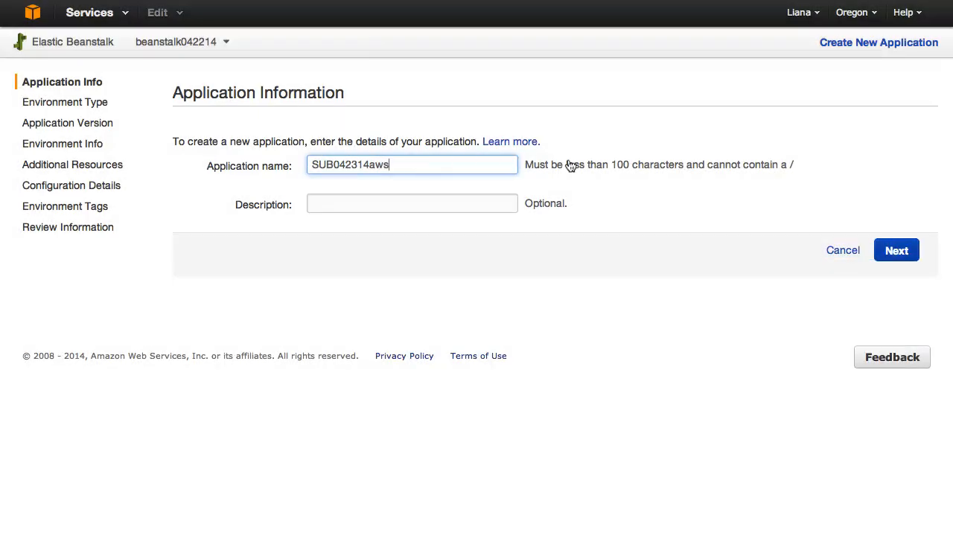
left_click(896, 250)
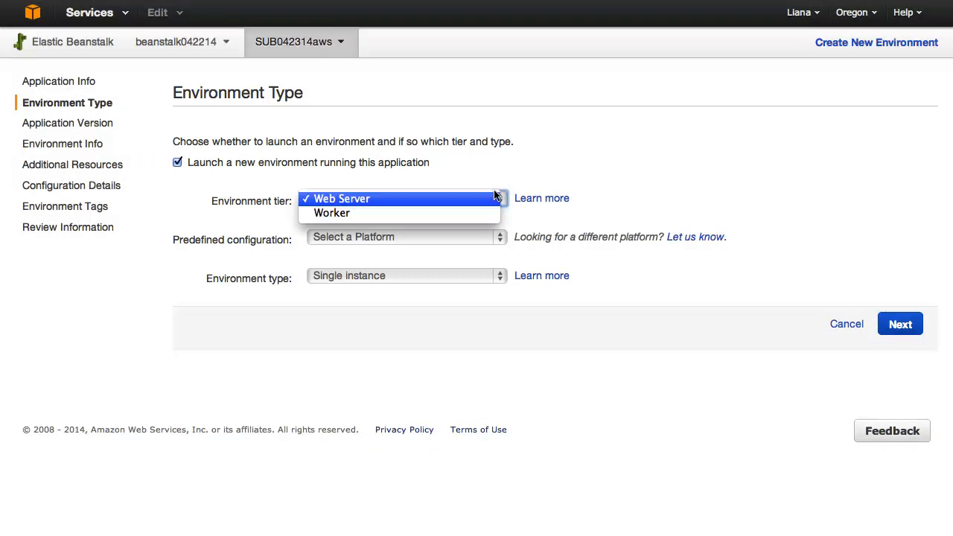
Step: Choose a Web Server tier with Python configuration as a single instance
left_click(336, 198)
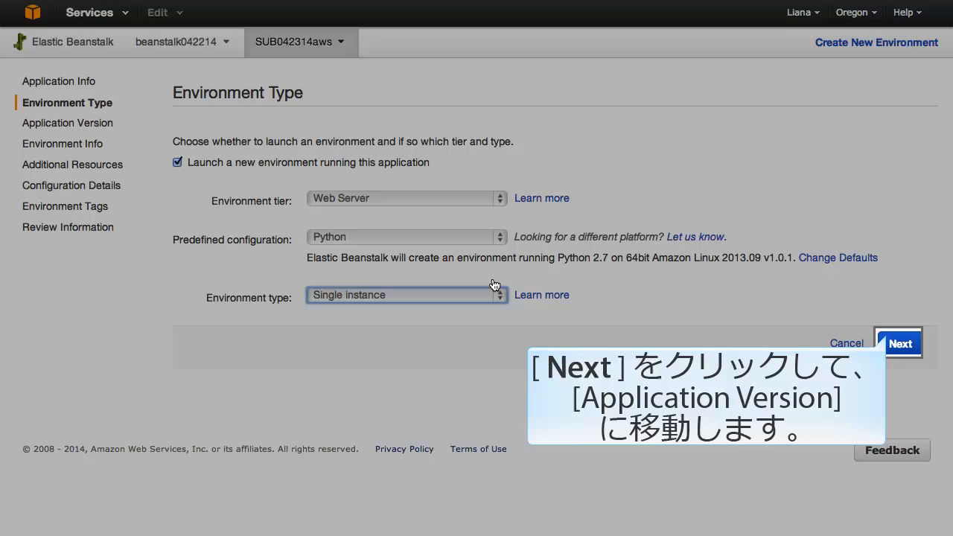
left_click(899, 342)
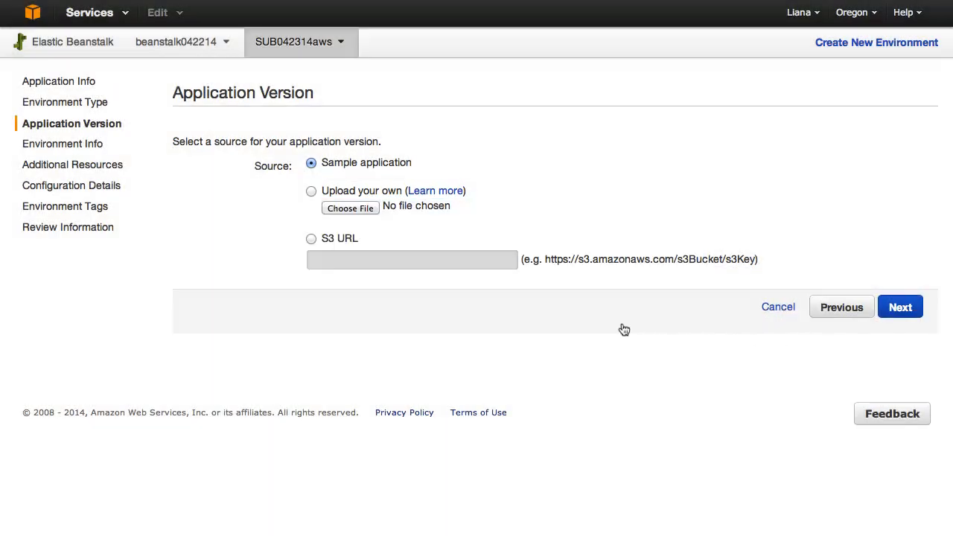
Step: Upload eb-py-flask-signup-v1.1.0.zip as the application version
left_click(311, 190)
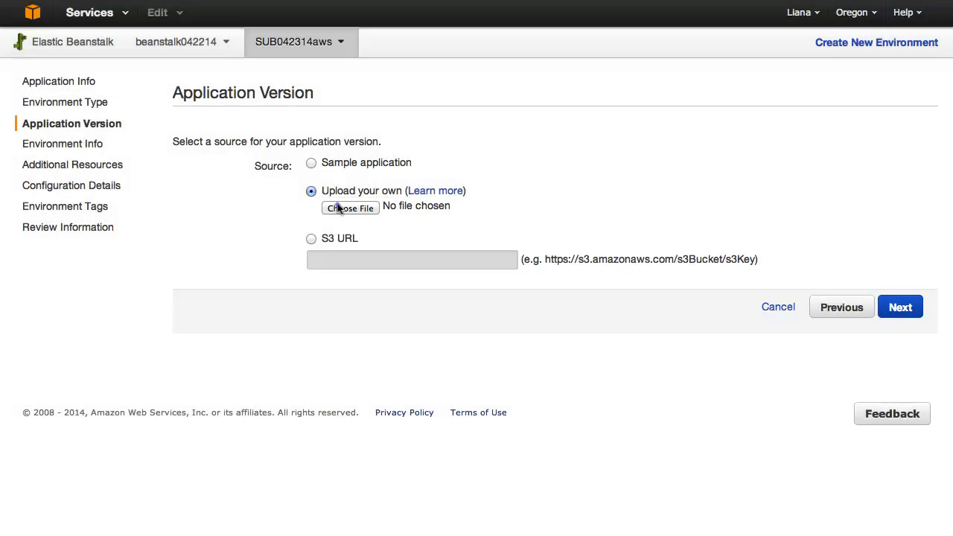
left_click(349, 208)
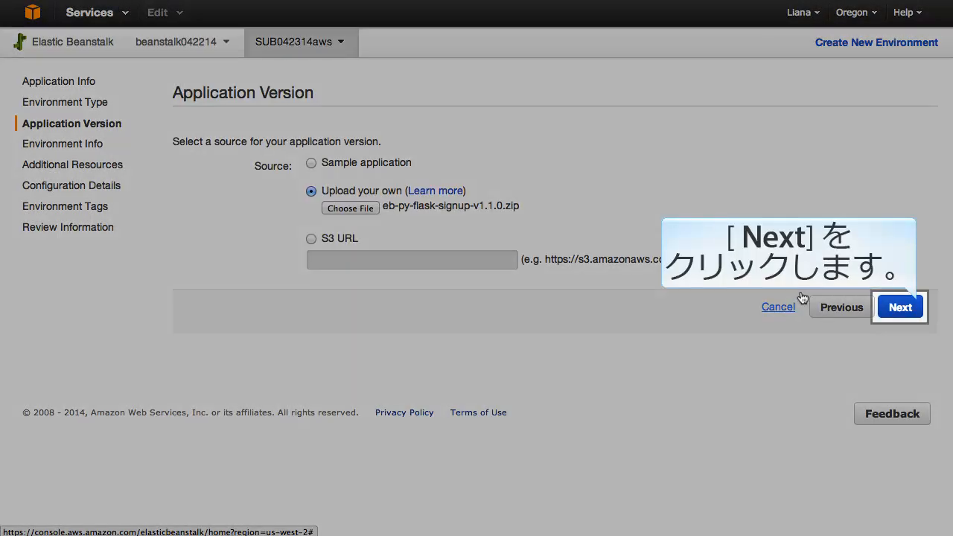
left_click(899, 306)
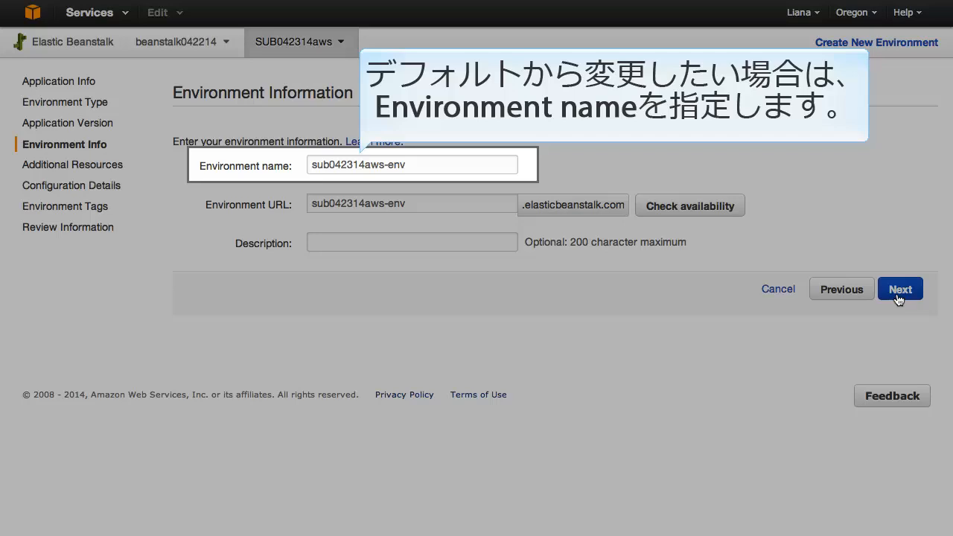
Step: Keep the default environment name, URL and resources, add a notification email
left_click(899, 289)
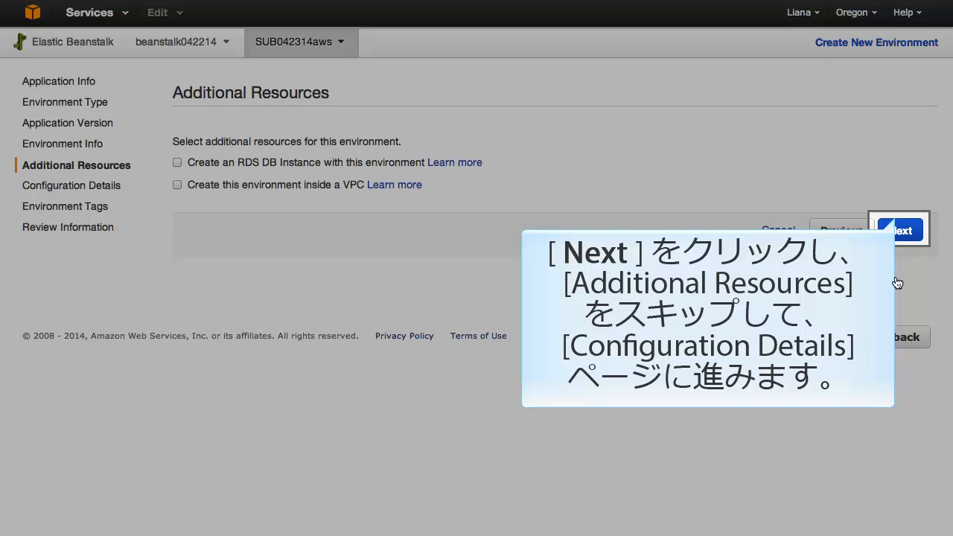
left_click(899, 230)
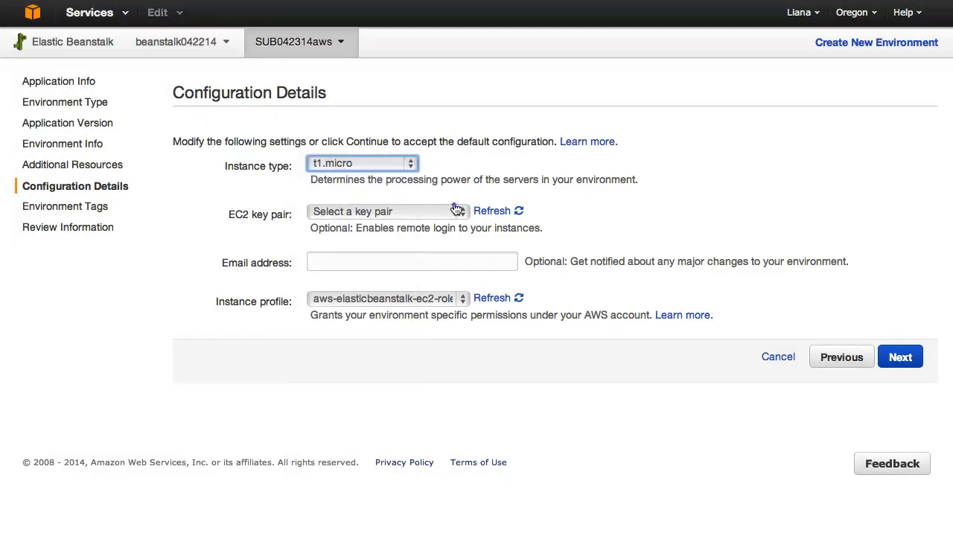
left_click(411, 262)
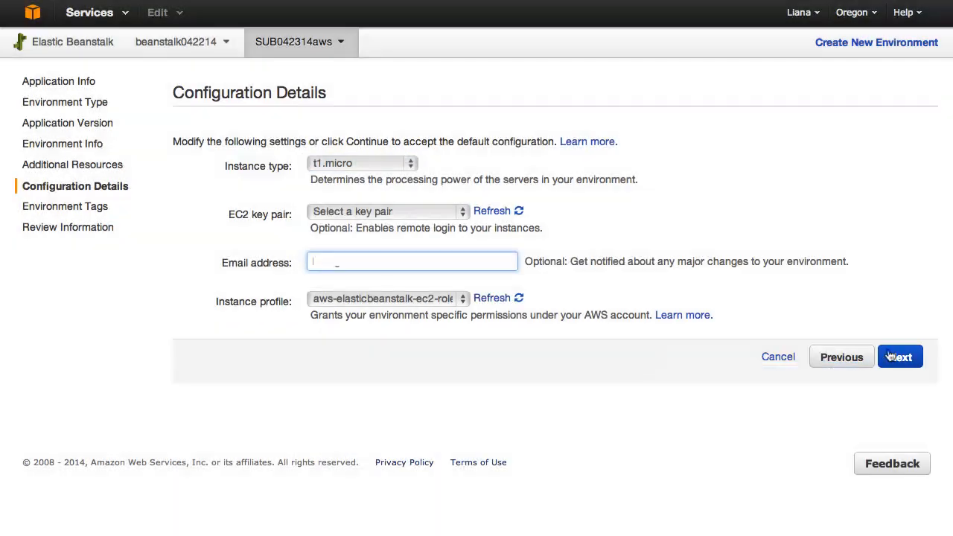
left_click(899, 356)
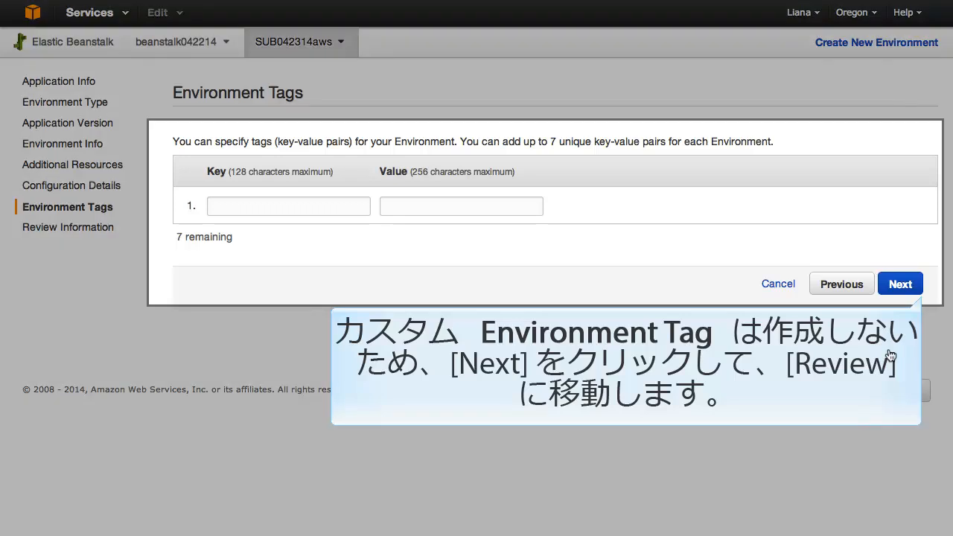
Step: Skip environment tags, review the configuration and launch sub042314aws-env
left_click(899, 283)
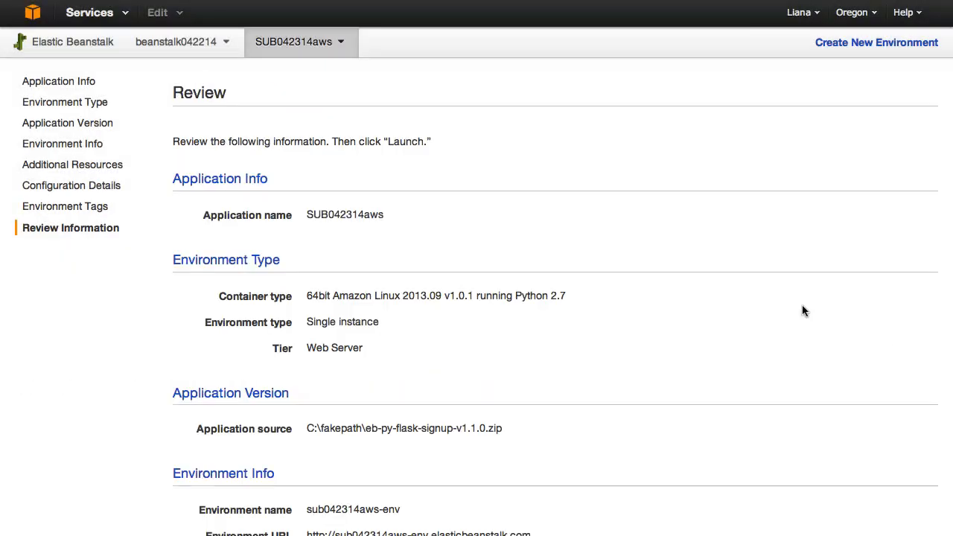
scroll("down", 3)
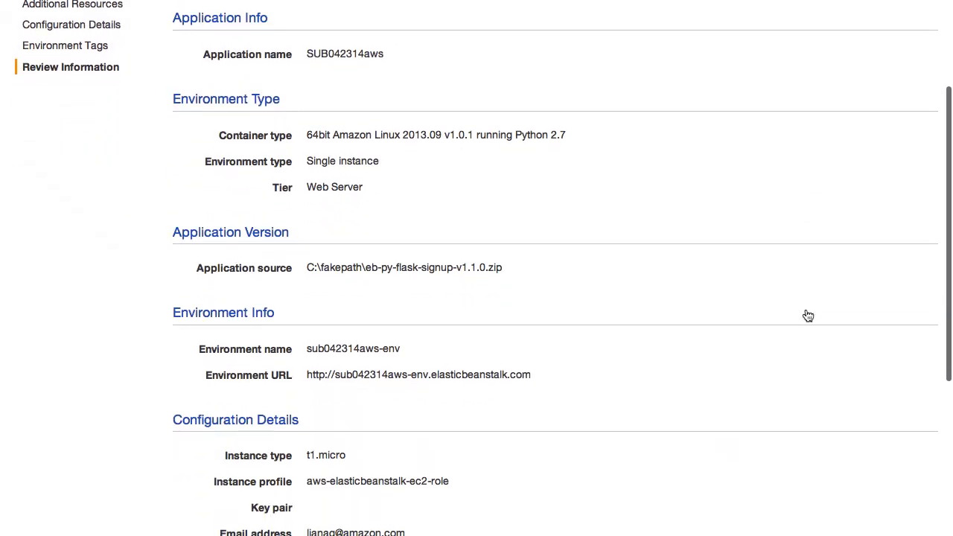
scroll("down", 3)
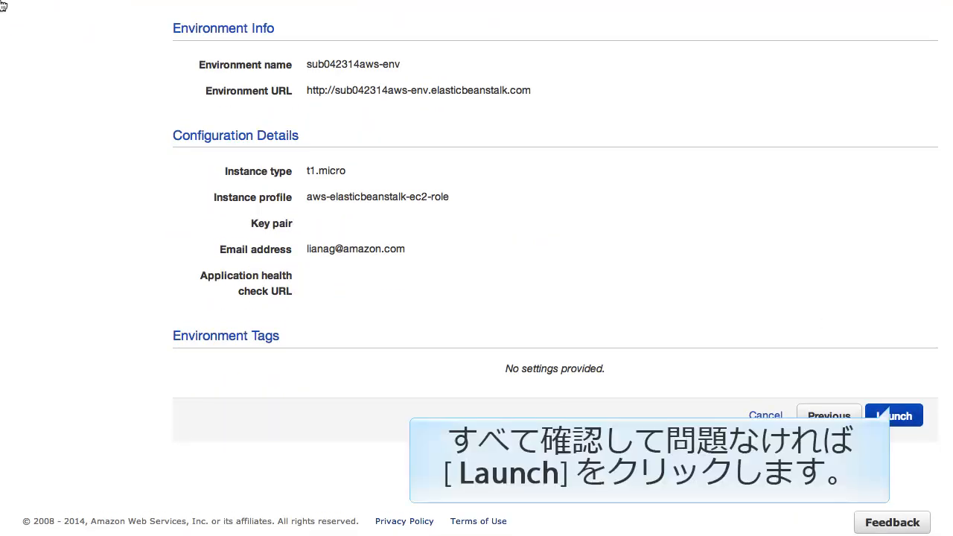
left_click(893, 414)
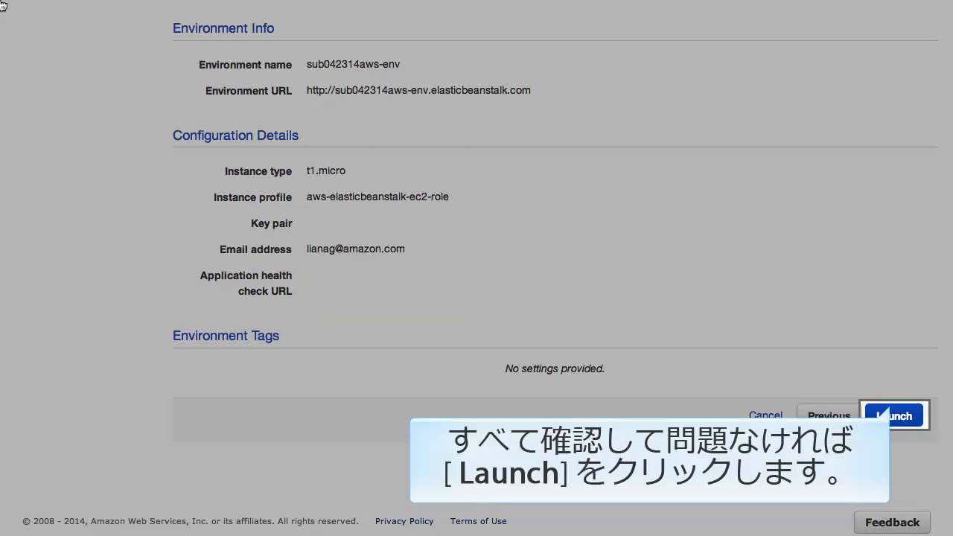
left_click(893, 415)
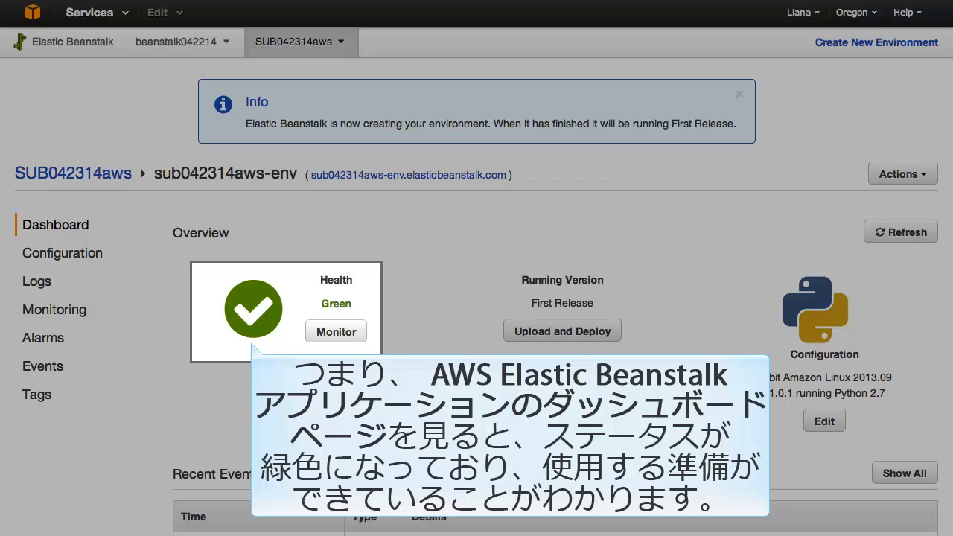
Step: Check Recent Events on the Green dashboard and open the environment URL
scroll("down", 3)
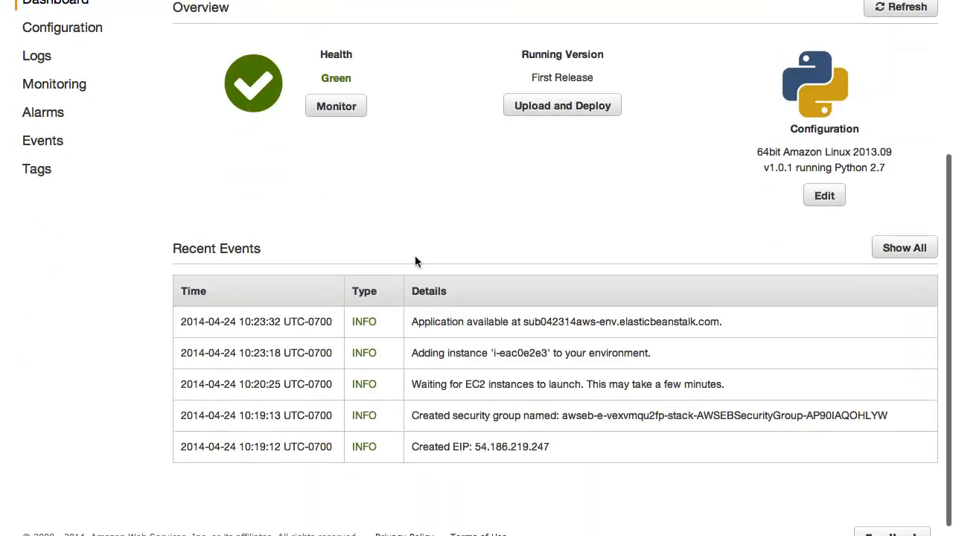
scroll("down", 3)
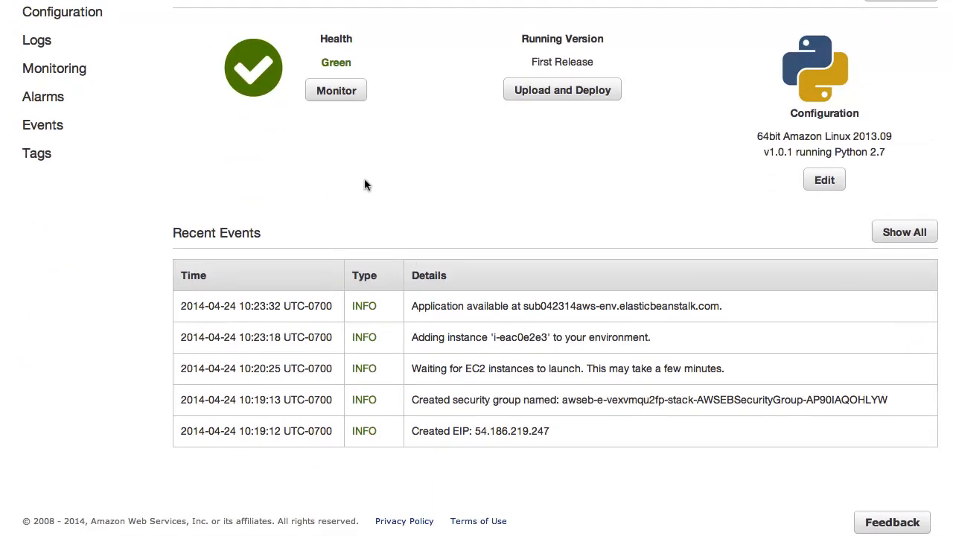
scroll("up", 3)
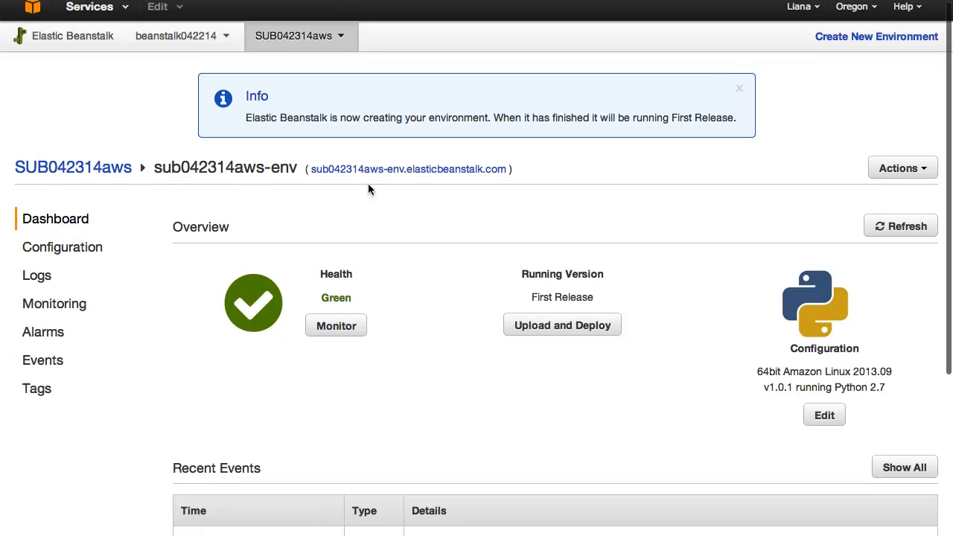
mouse_move(408, 170)
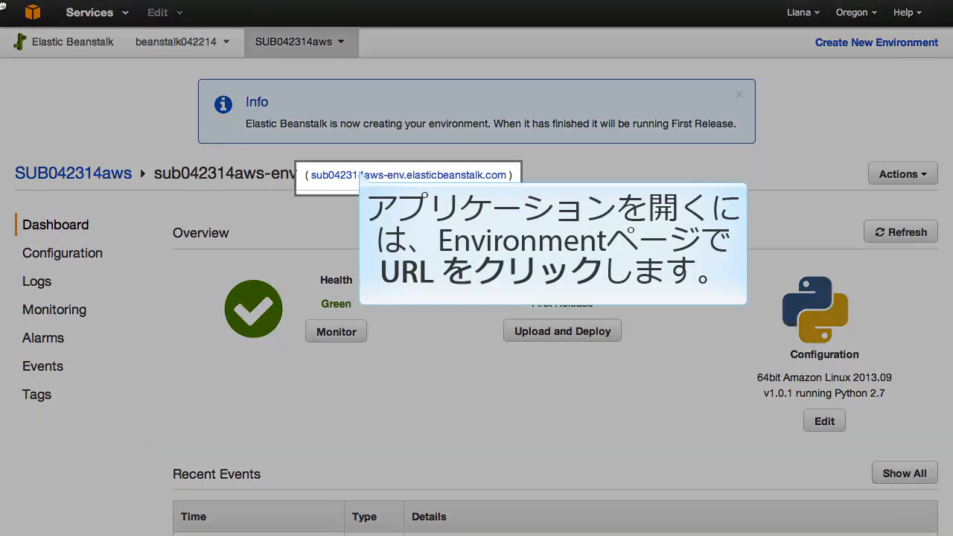
left_click(408, 176)
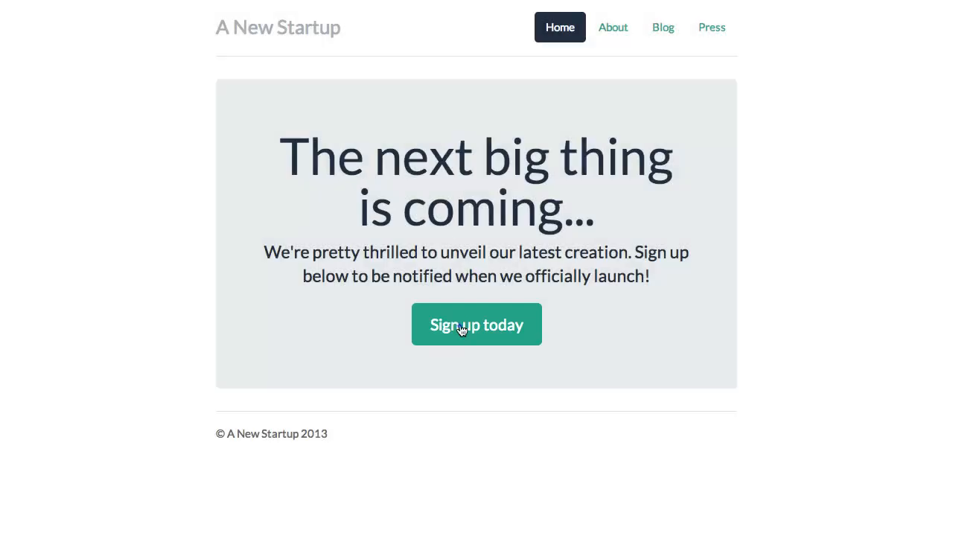
Step: Open the Sign up today form and enter the name AWS Student
left_click(476, 325)
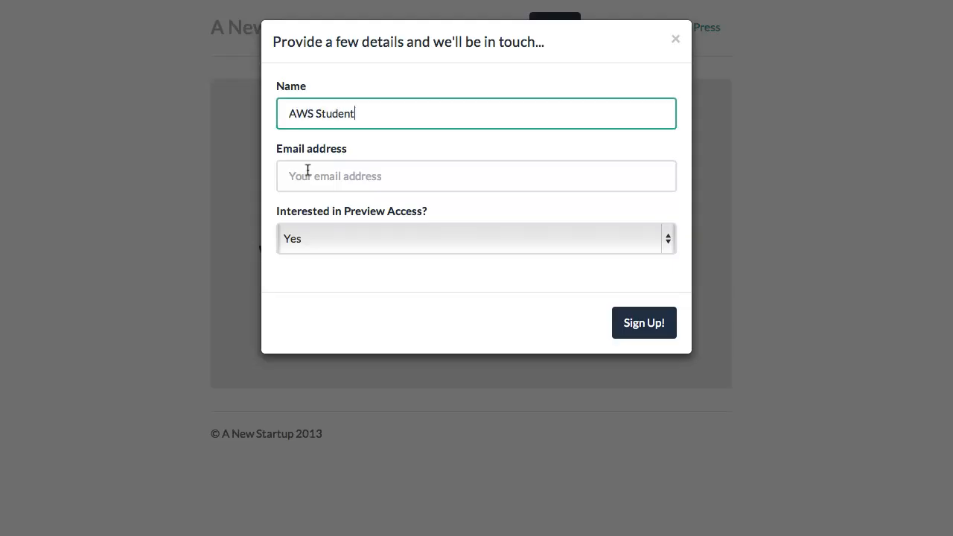